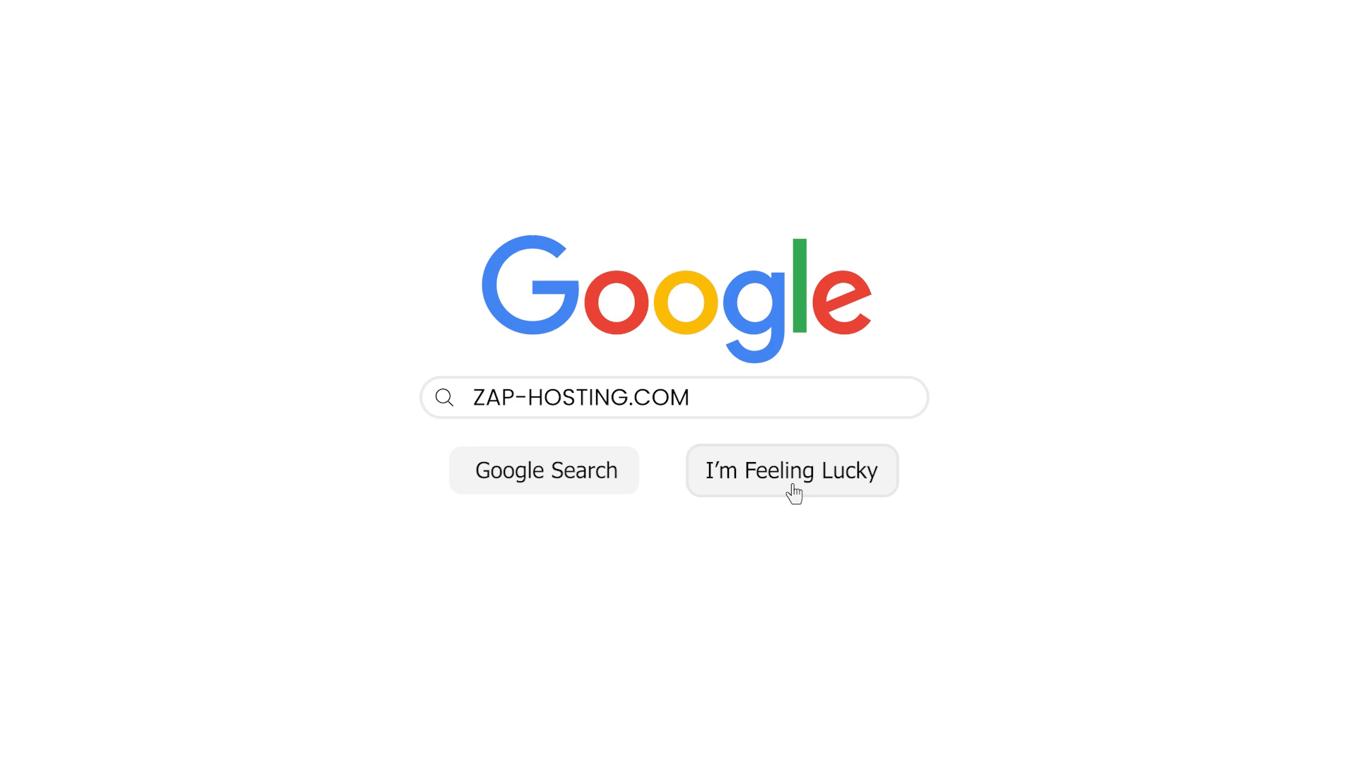
- Reach ZAP-Hosting via I'm Feeling Lucky and search STO for the Stormworks hosting page
left_click(790, 468)
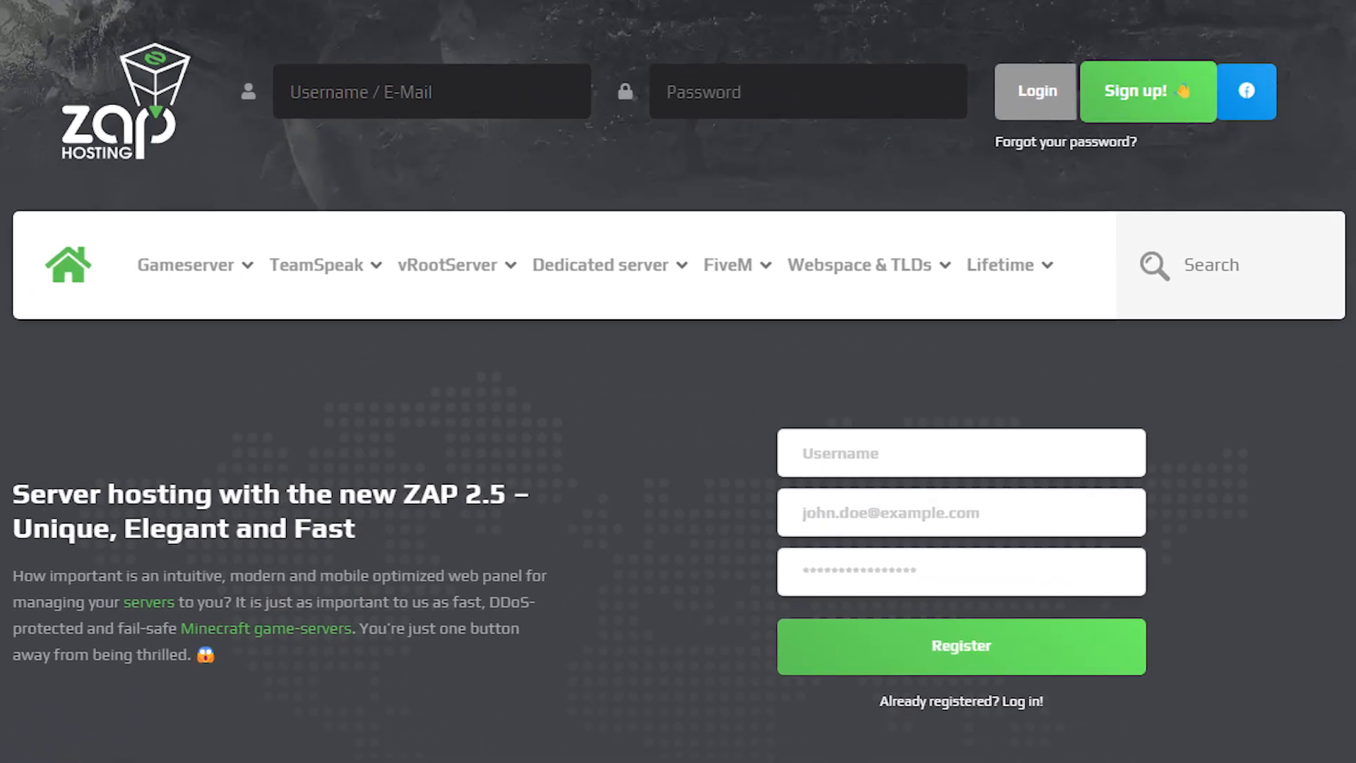
type("STO")
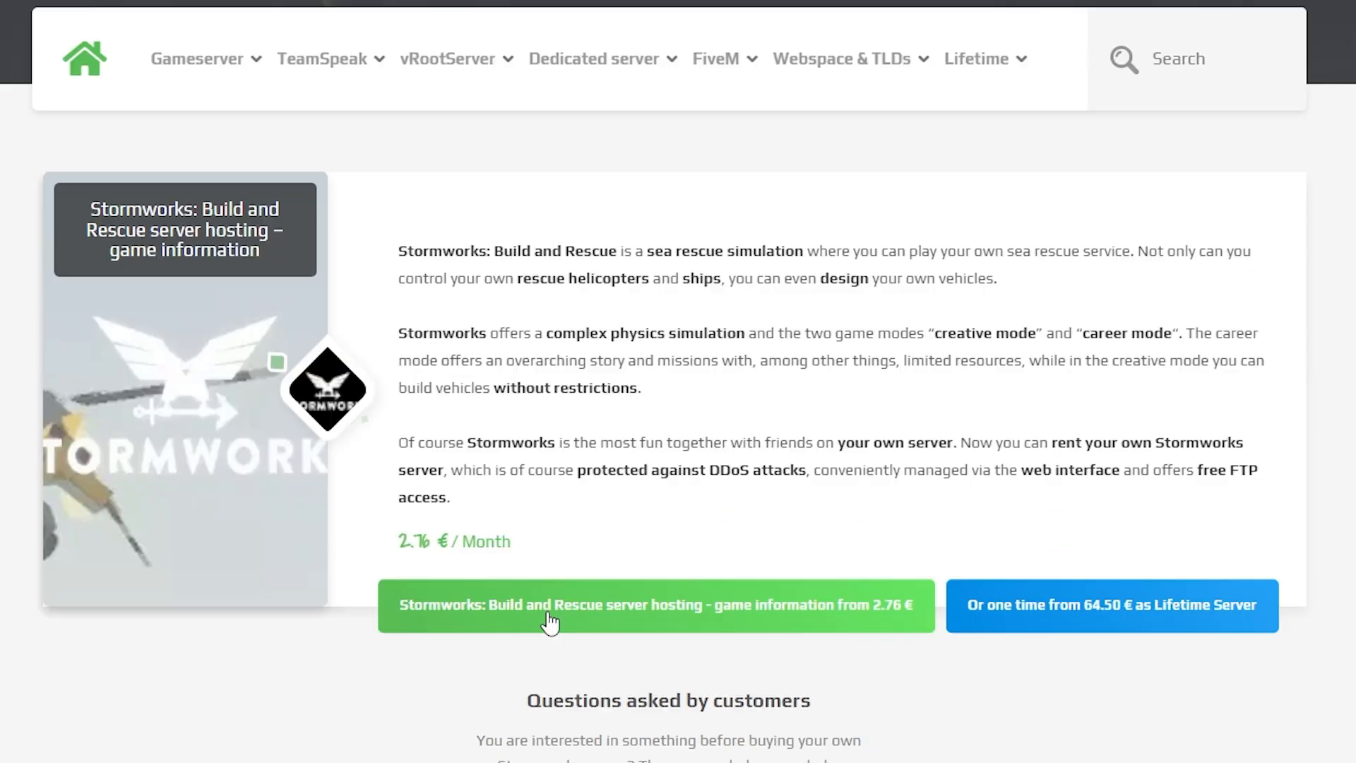
- Start a Stormworks server order and review the configurator down to checkout totalling 2.37 €
left_click(655, 605)
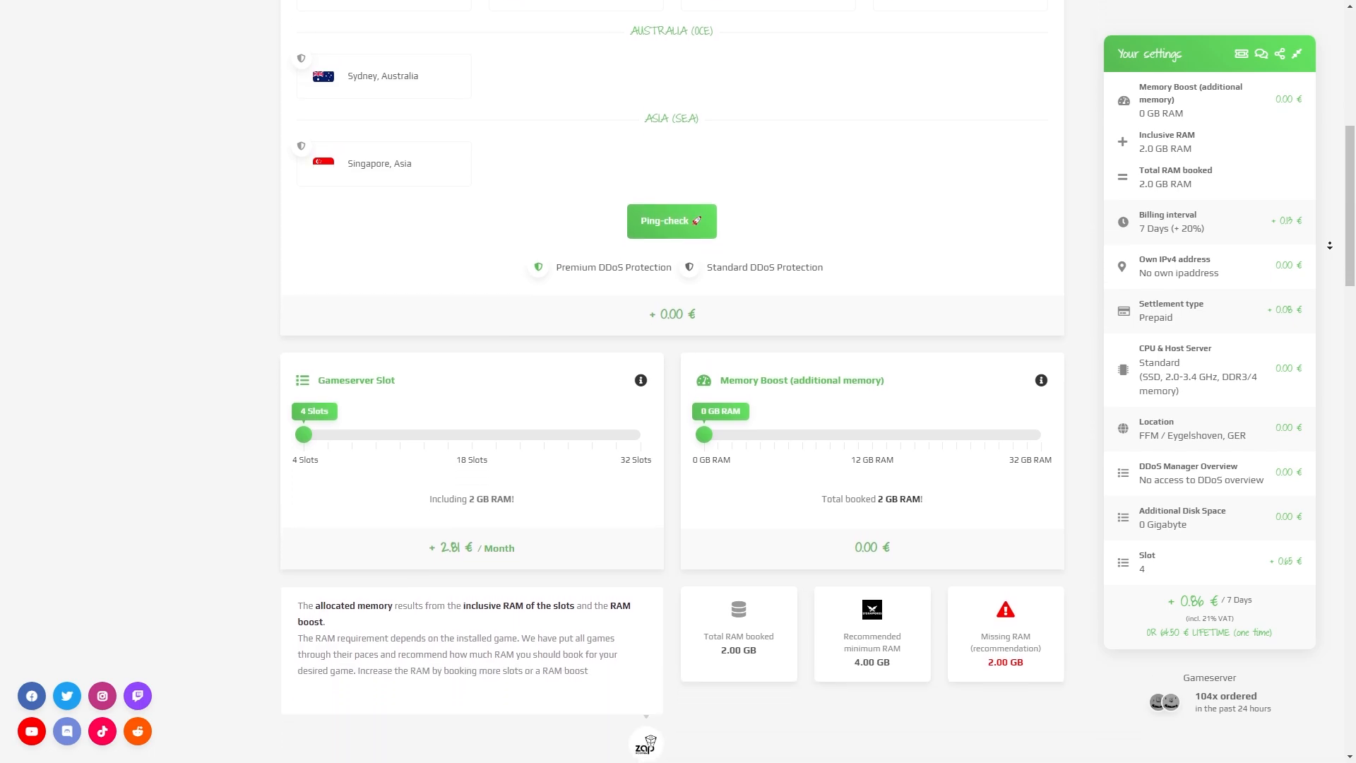
scroll("down", 3)
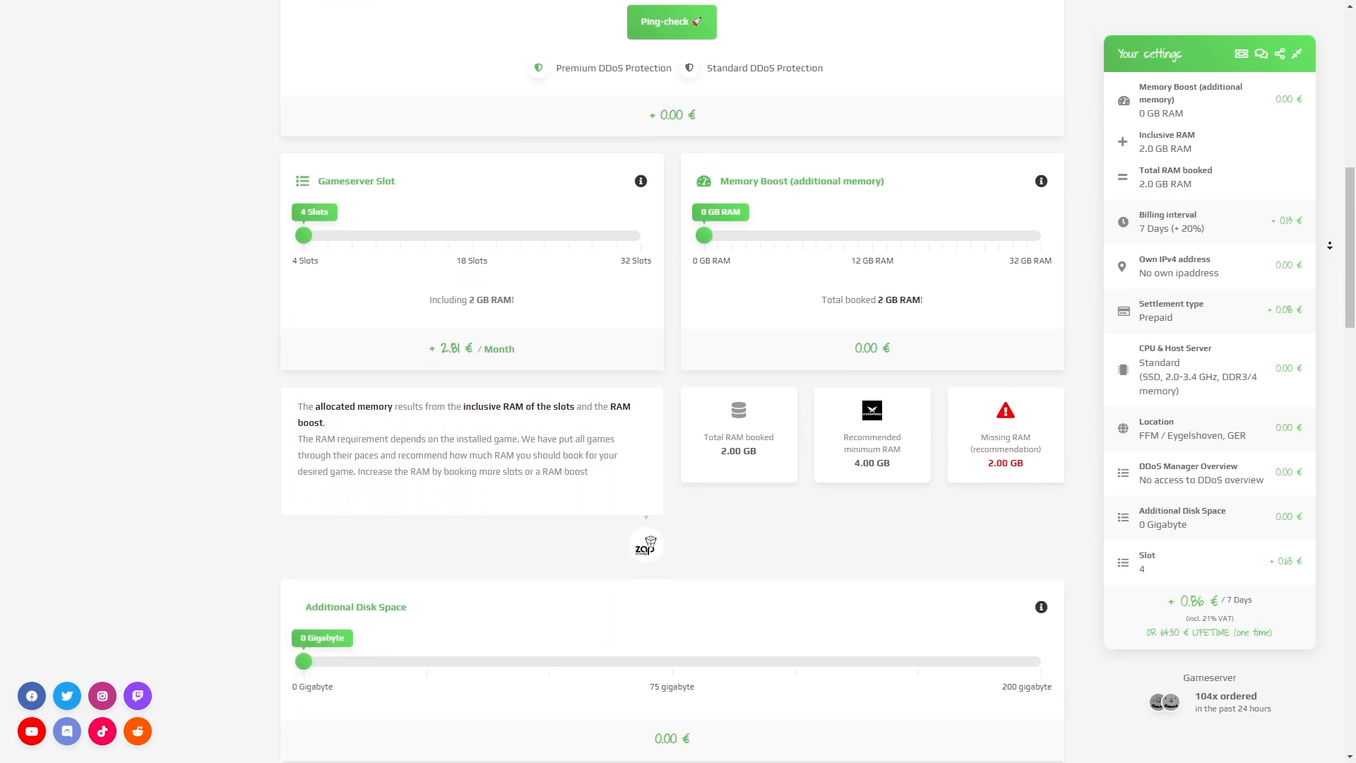
scroll("down", 3)
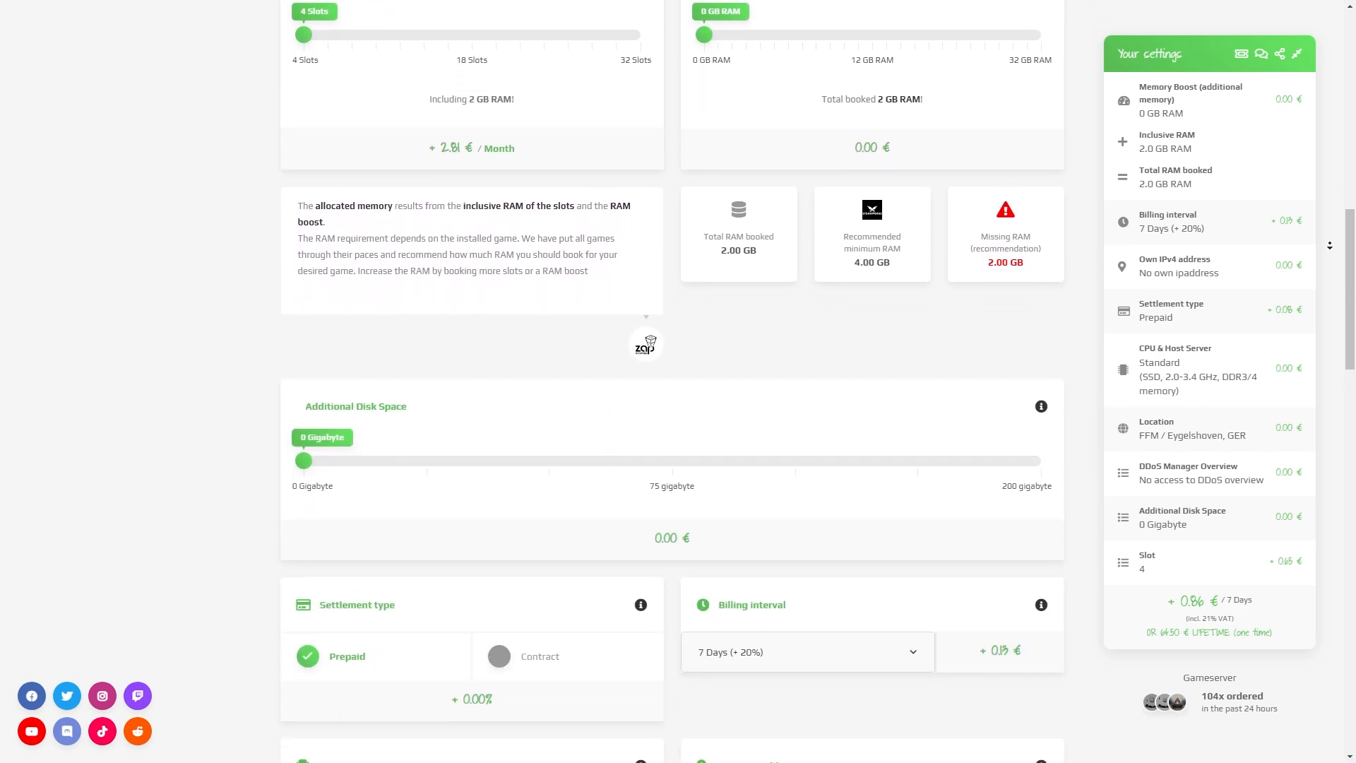
scroll("down", 3)
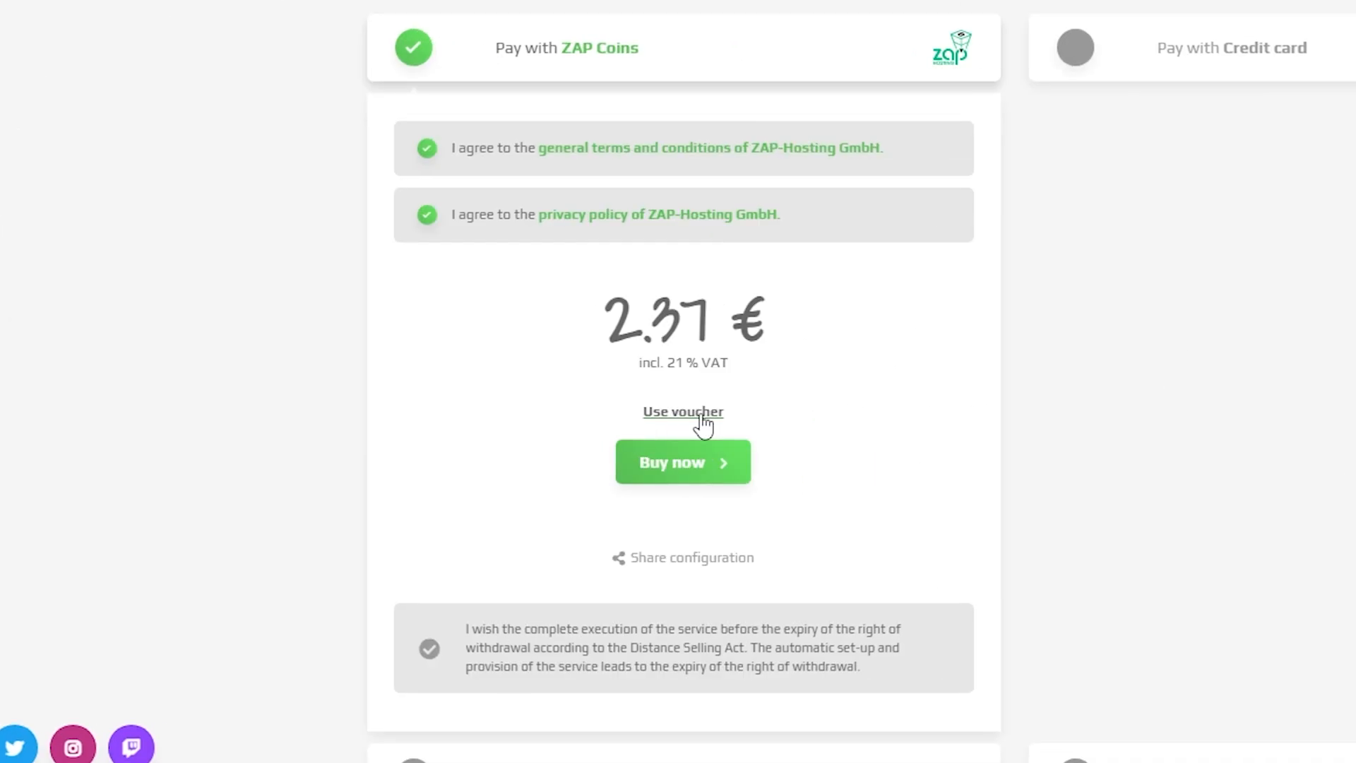
- Redeem the voucher code STORMWORKS-30 on the server order
left_click(682, 411)
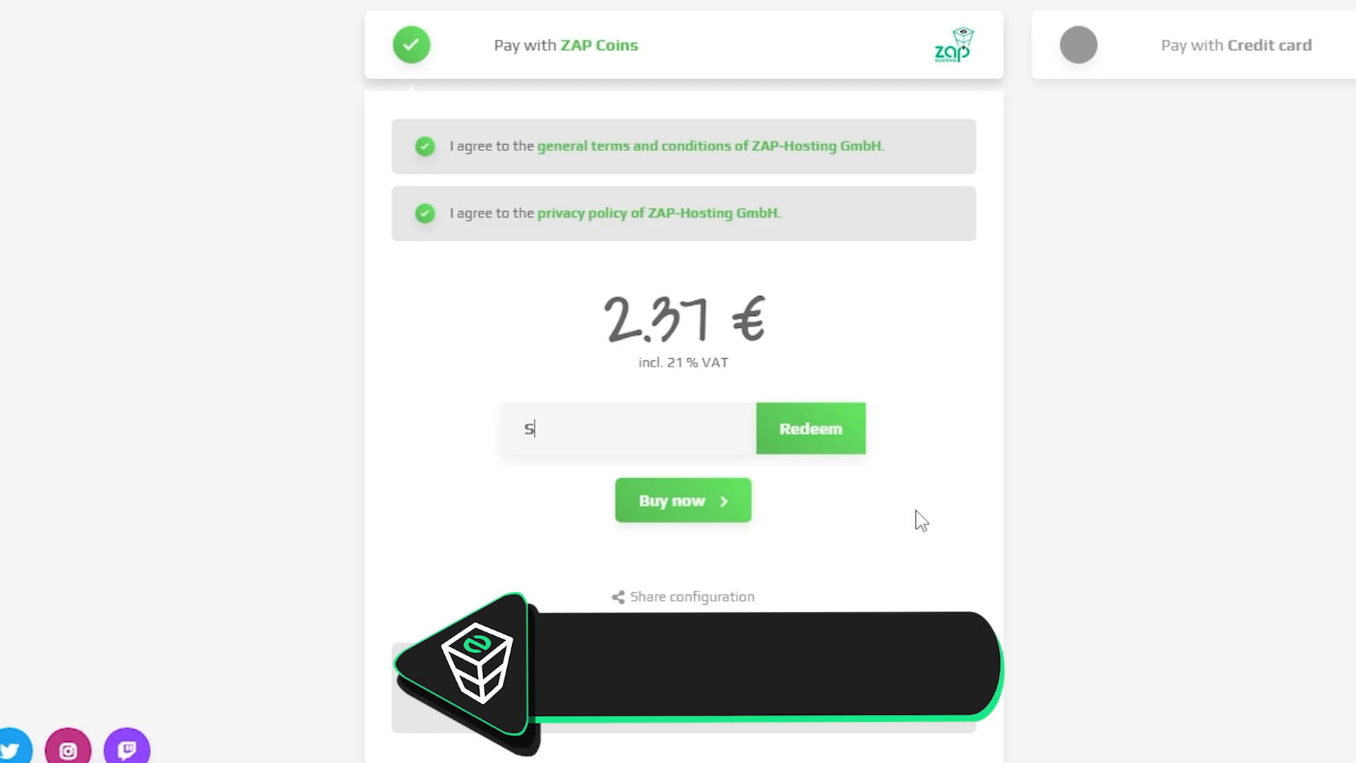
type("TORMWORKS-30")
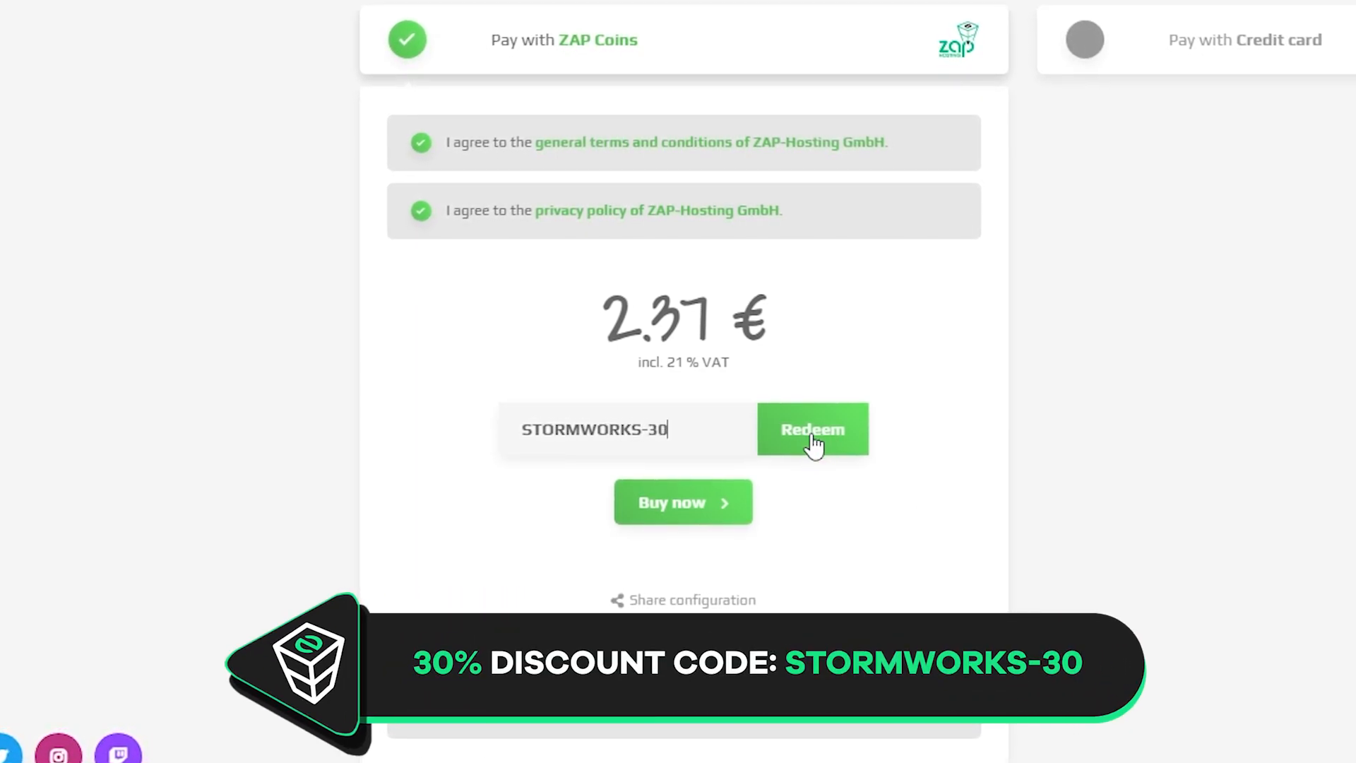
left_click(812, 429)
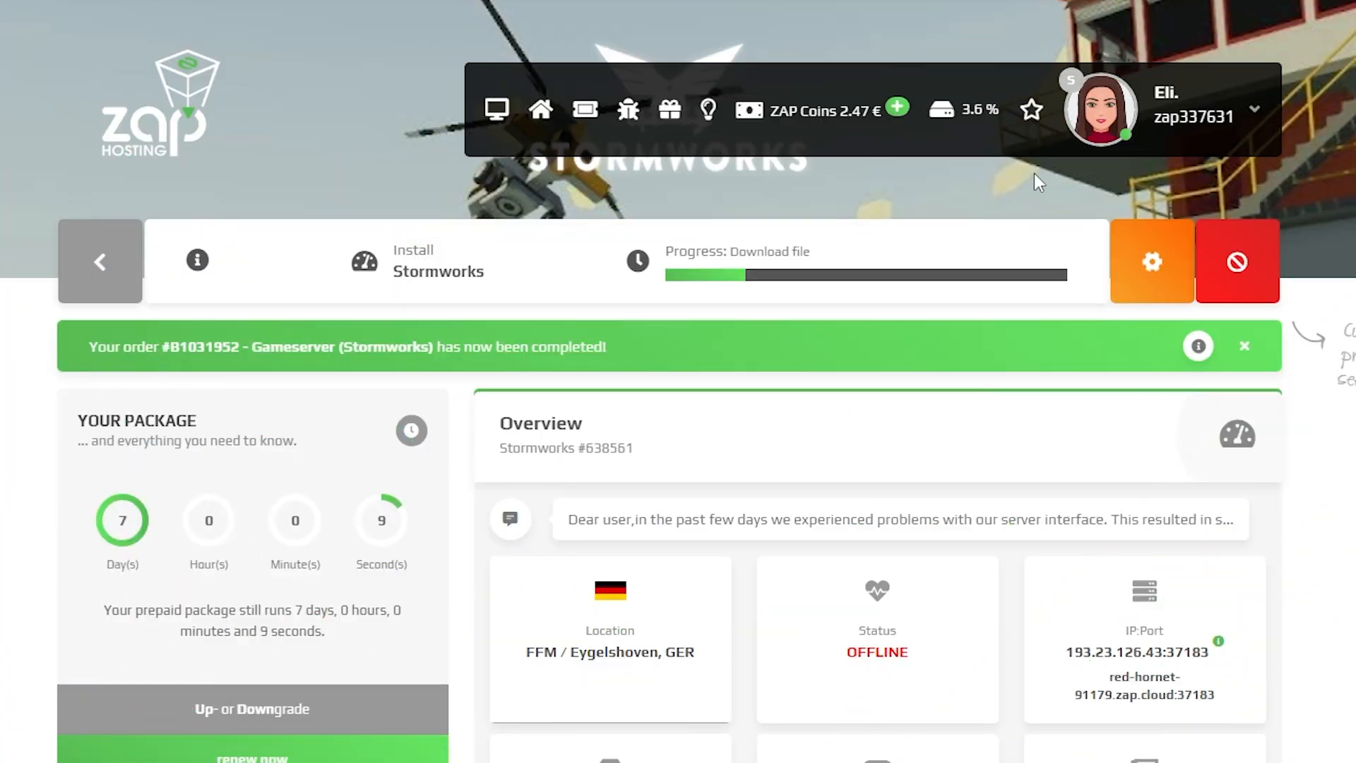
mouse_move(707, 322)
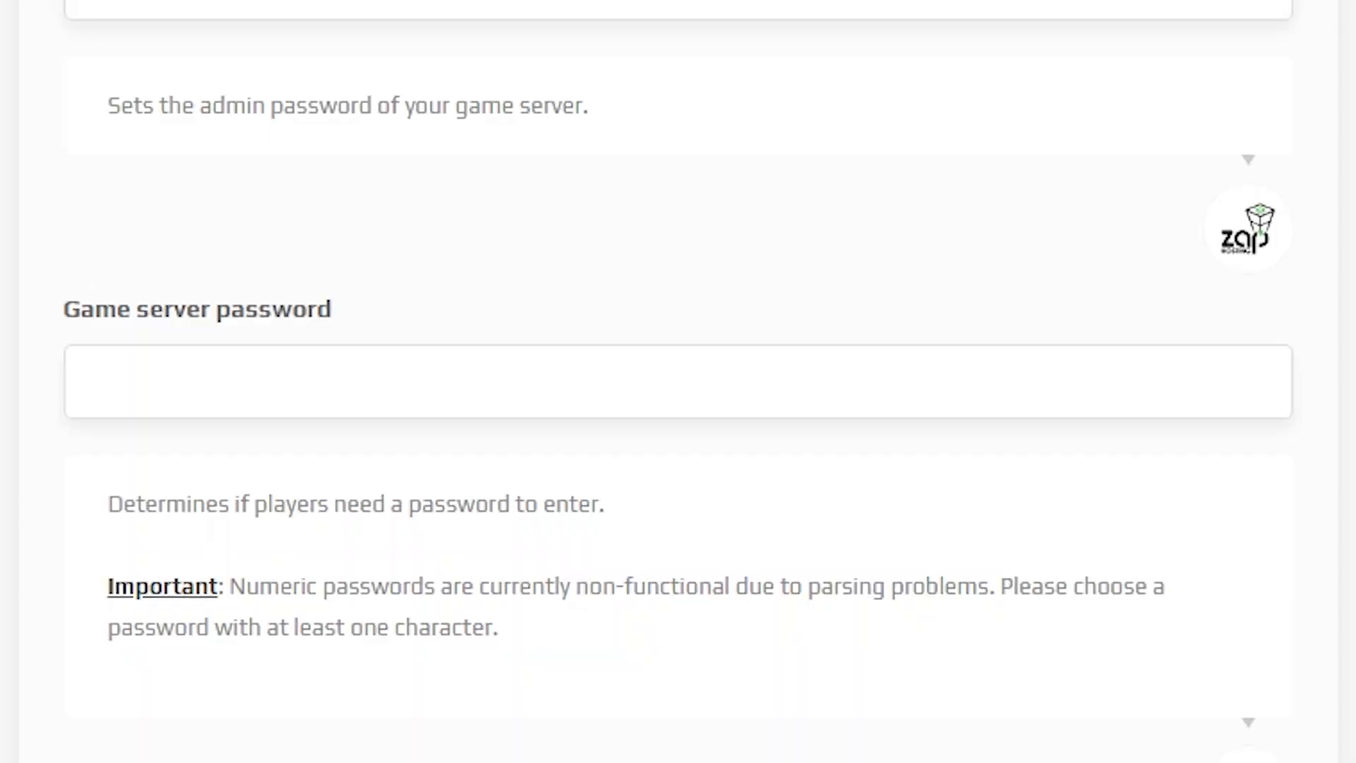
- Go through the server's gameplay toggles and save the configuration
scroll("down", 3)
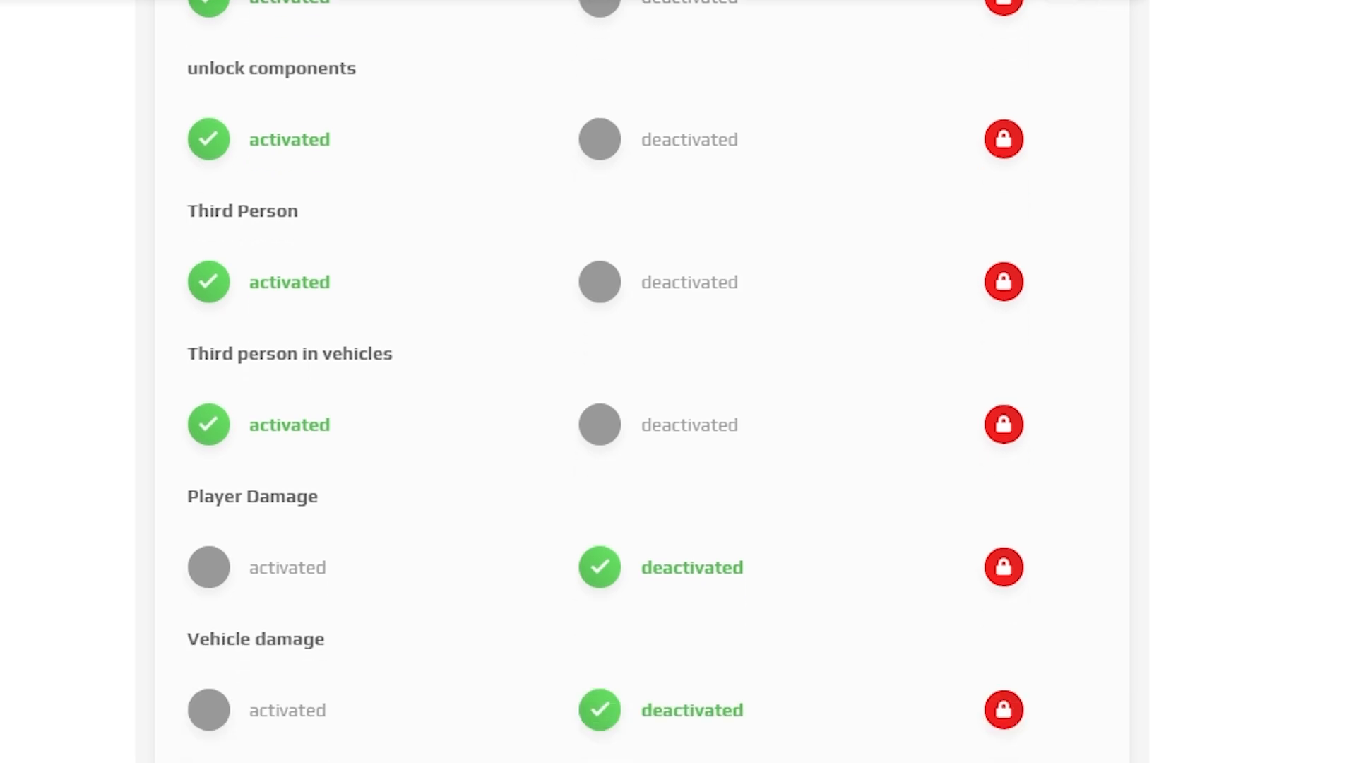
scroll("down", 3)
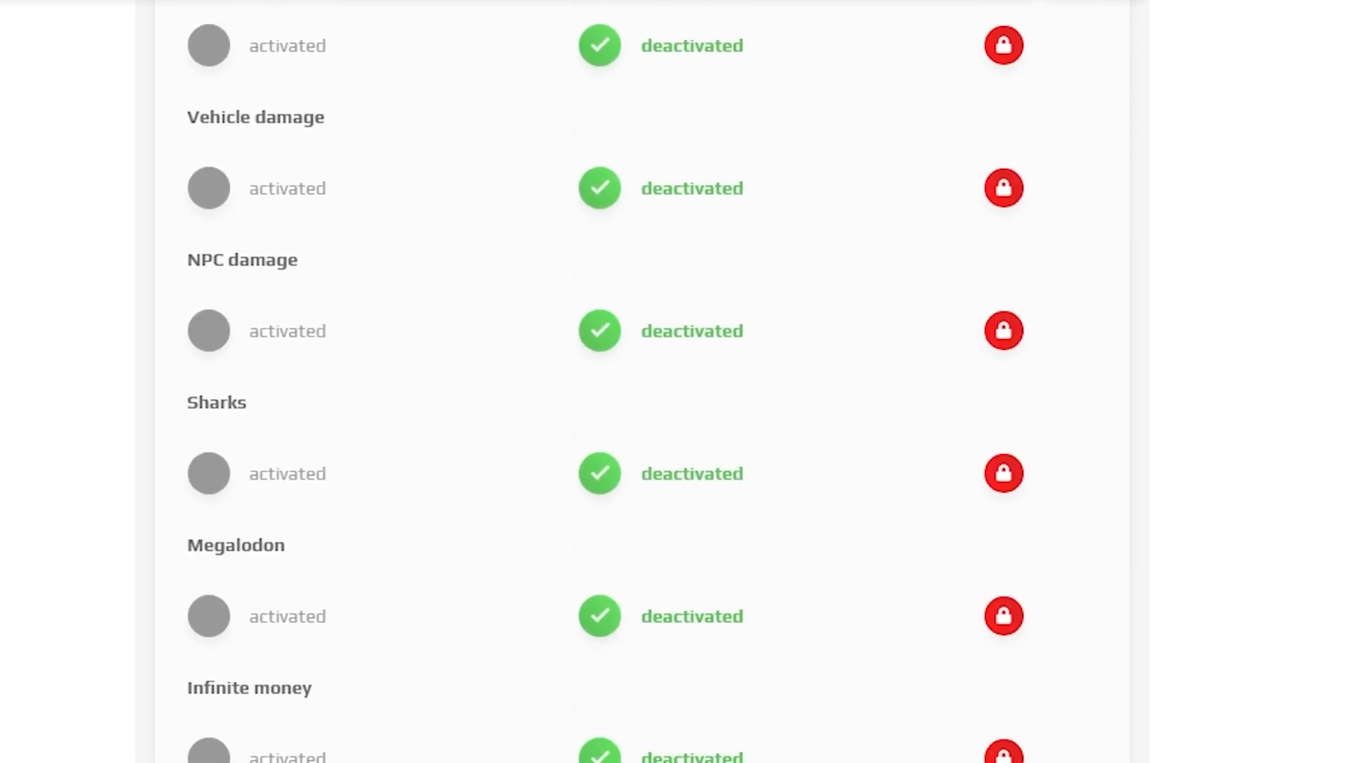
scroll("down", 3)
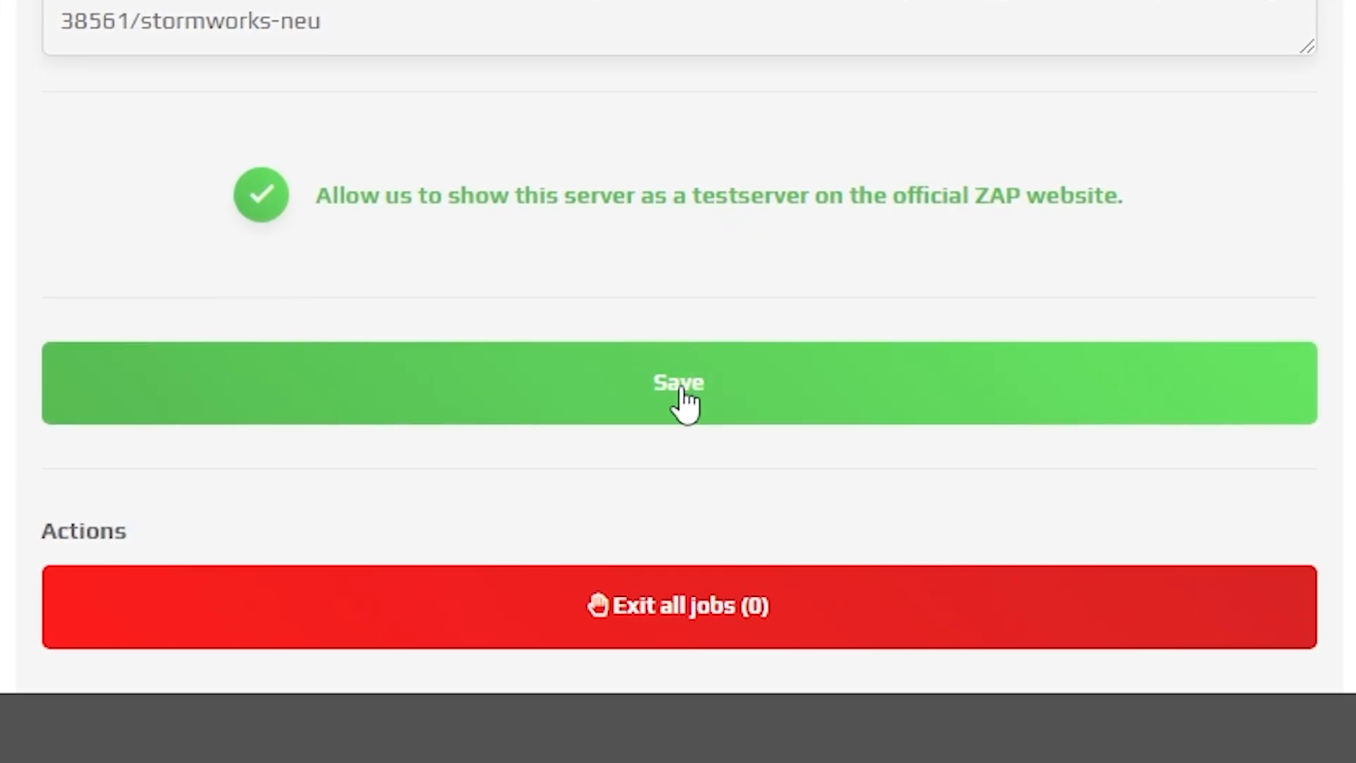
left_click(677, 383)
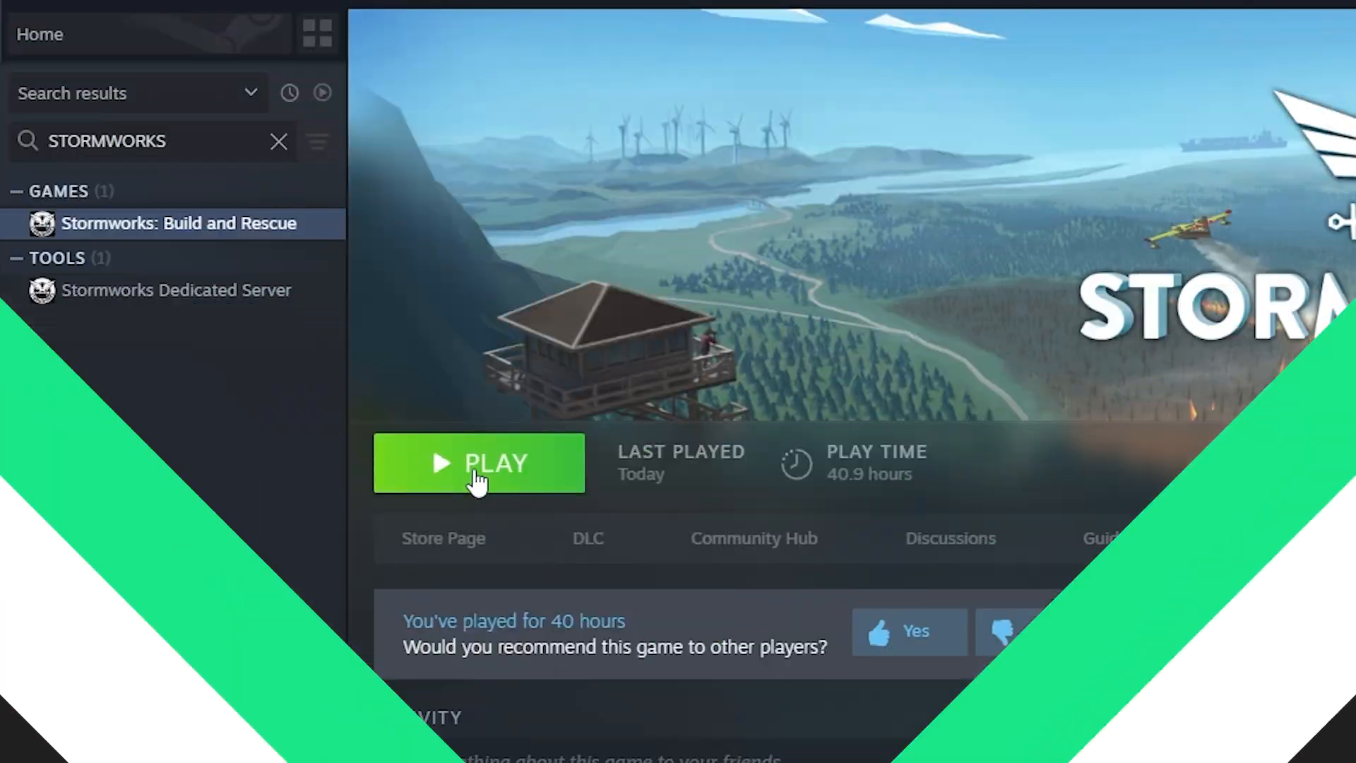
- Launch Stormworks from Steam and browse Internet servers in the multiplayer menu
left_click(479, 464)
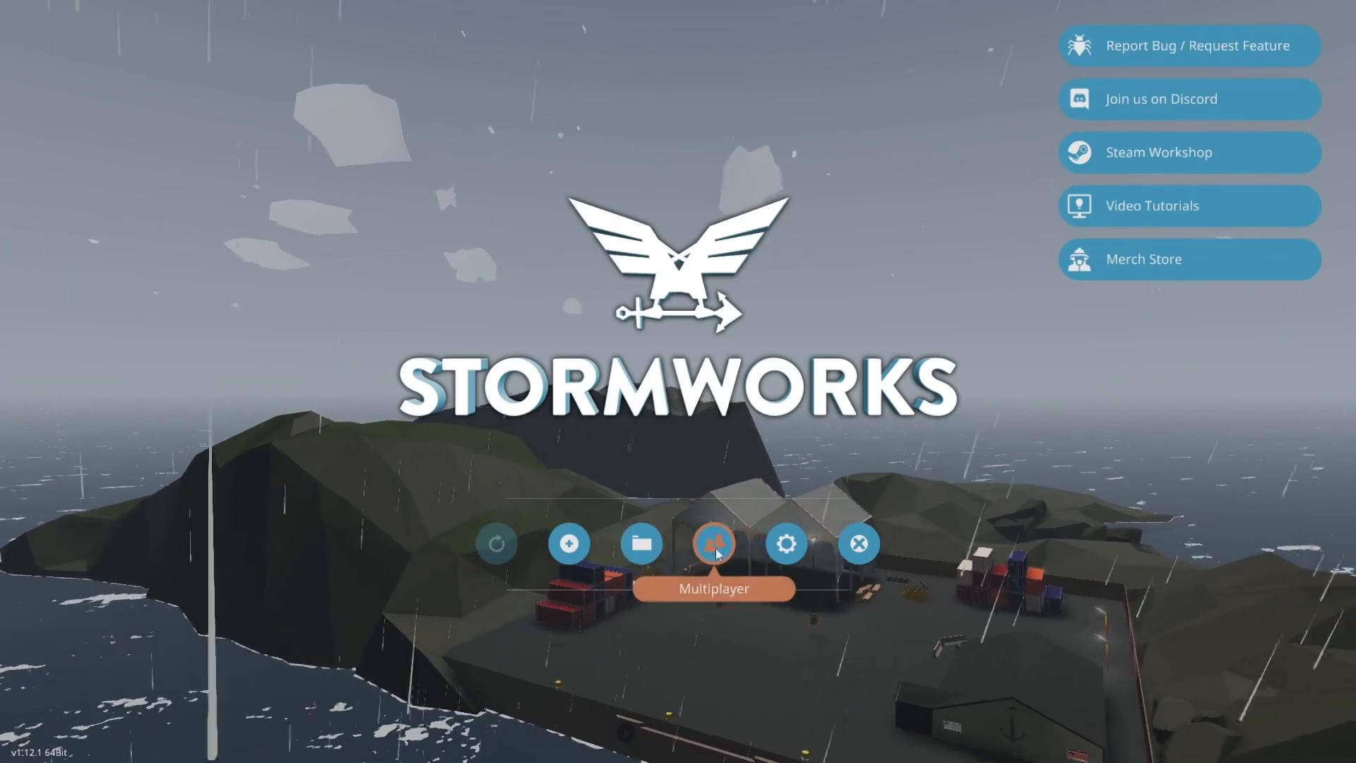
left_click(712, 542)
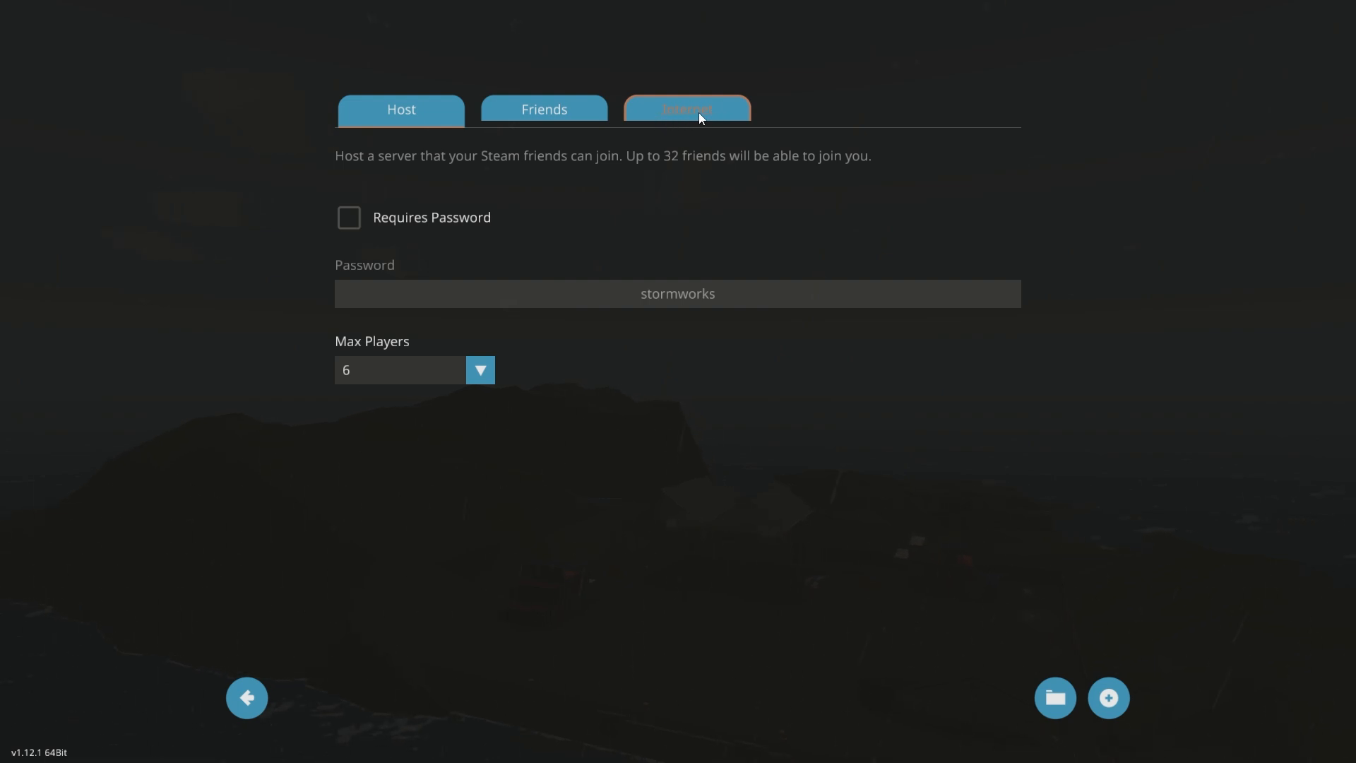
left_click(686, 109)
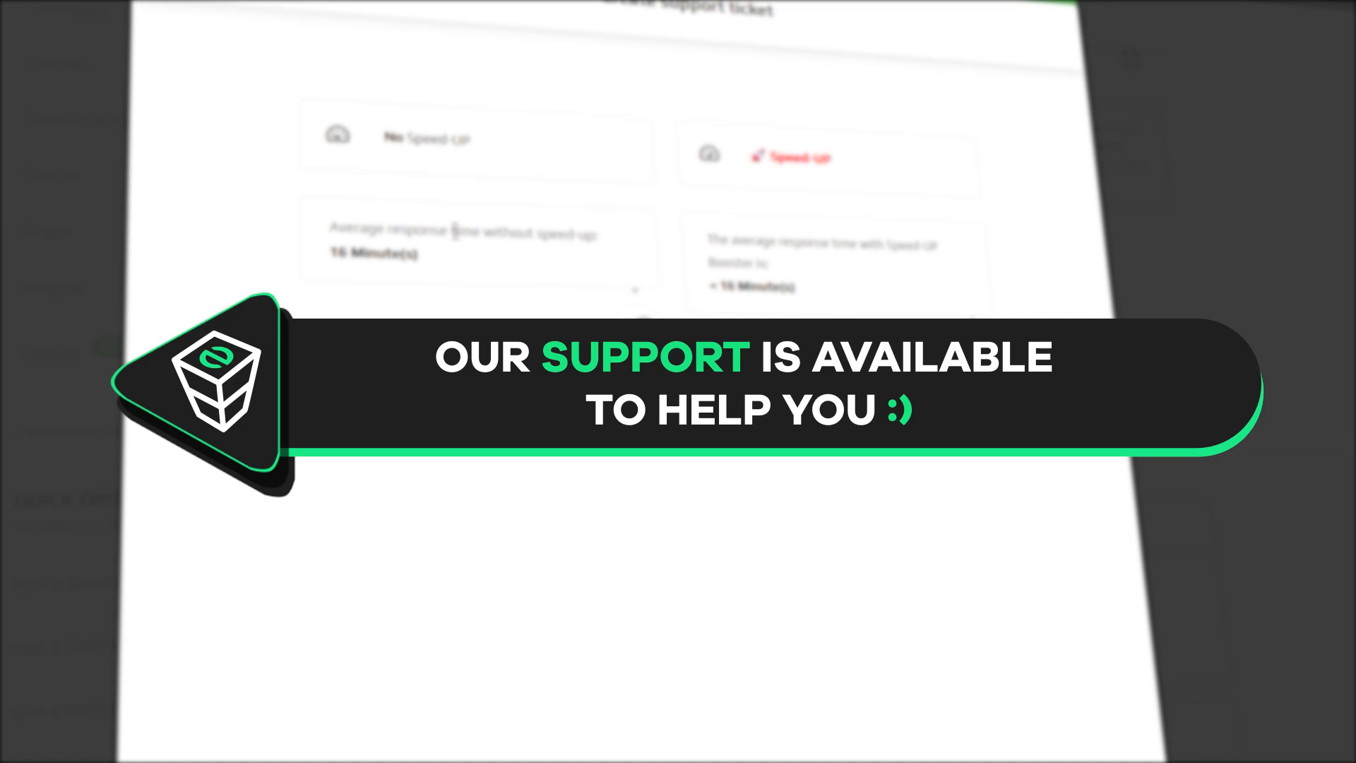
- Choose the No Speed-UP option for the new support ticket
left_click(476, 138)
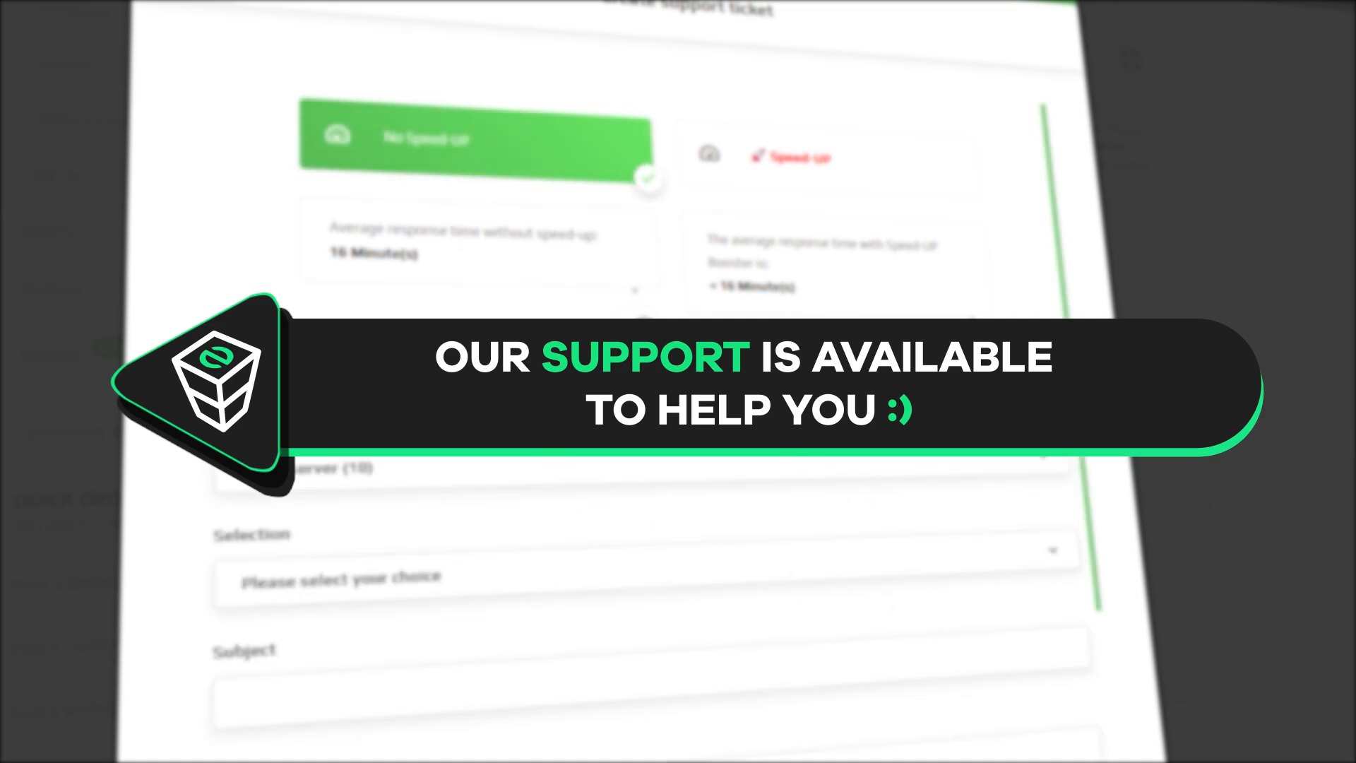